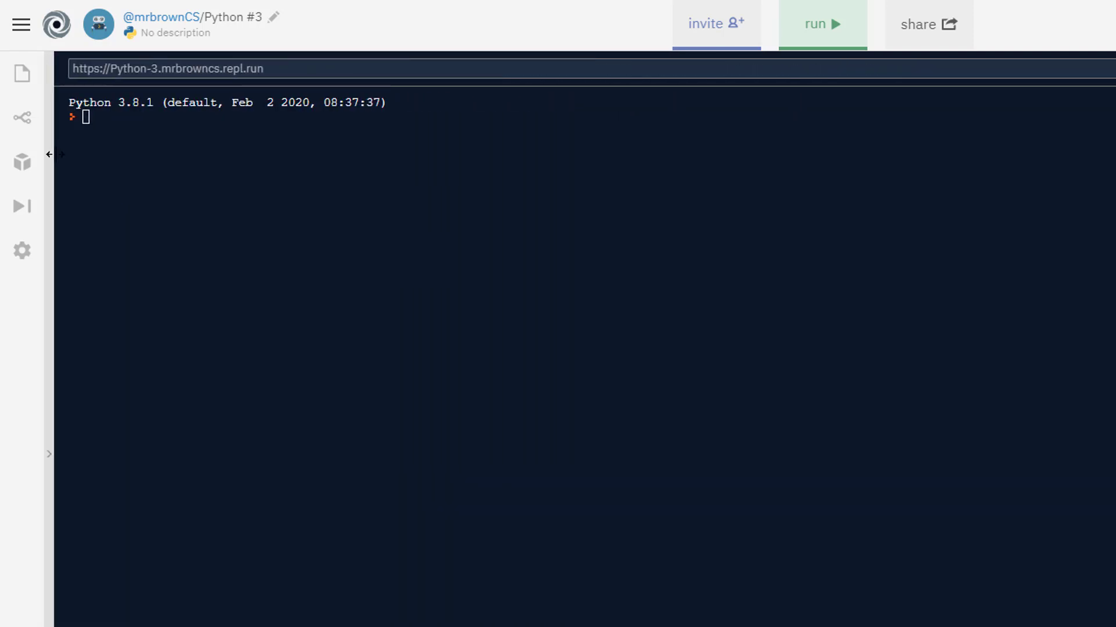
Evaluate 5 * 10 at a fresh prompt to get 50
key(Return)
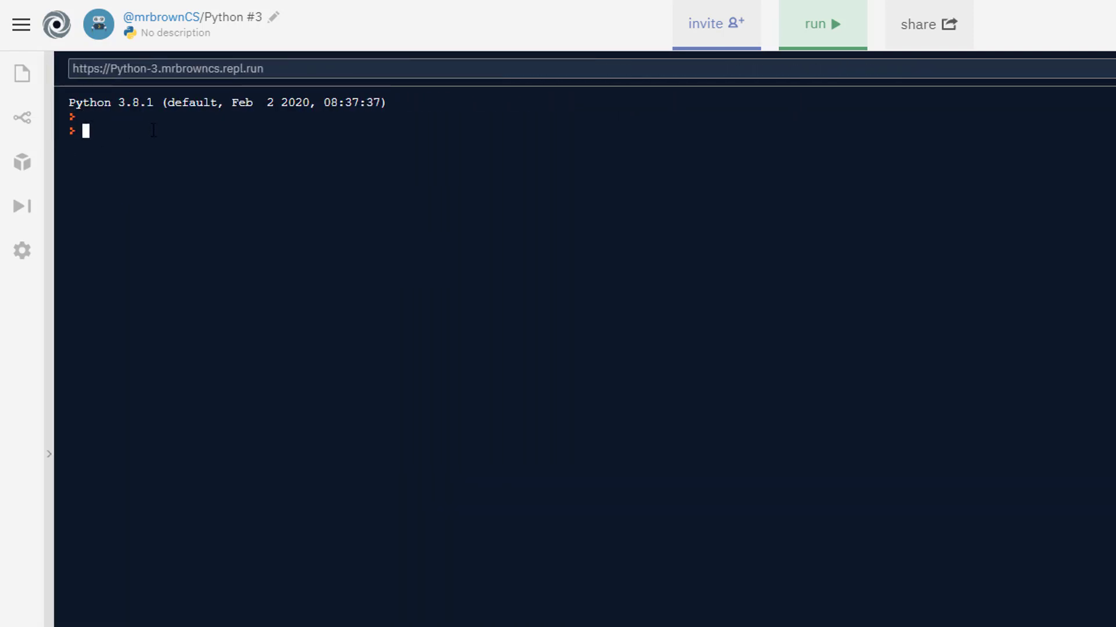
key(Return)
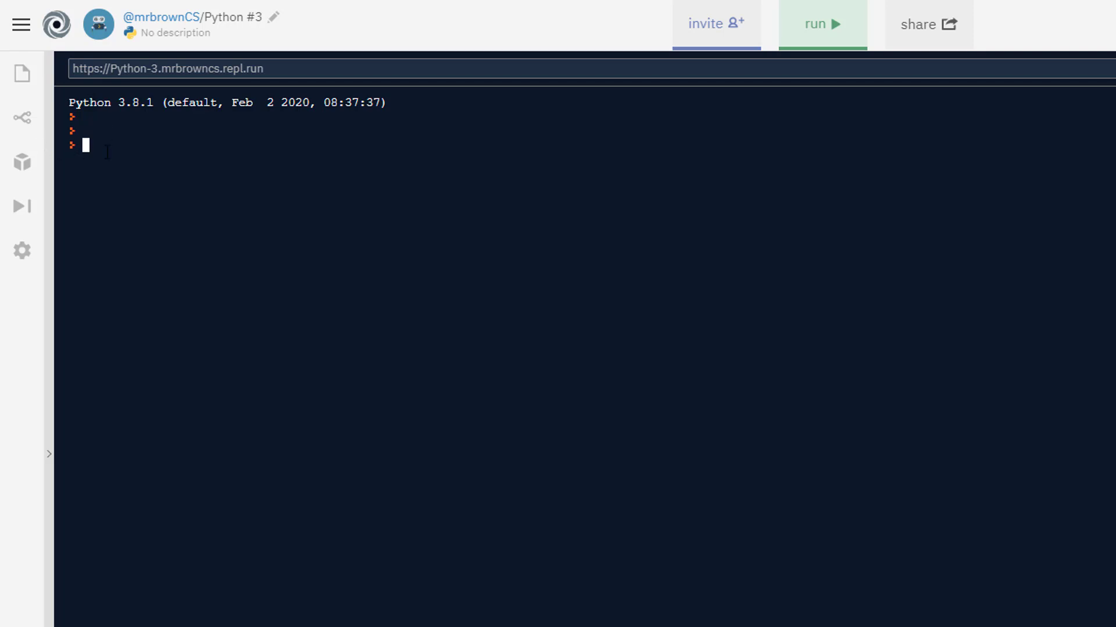
text(5)
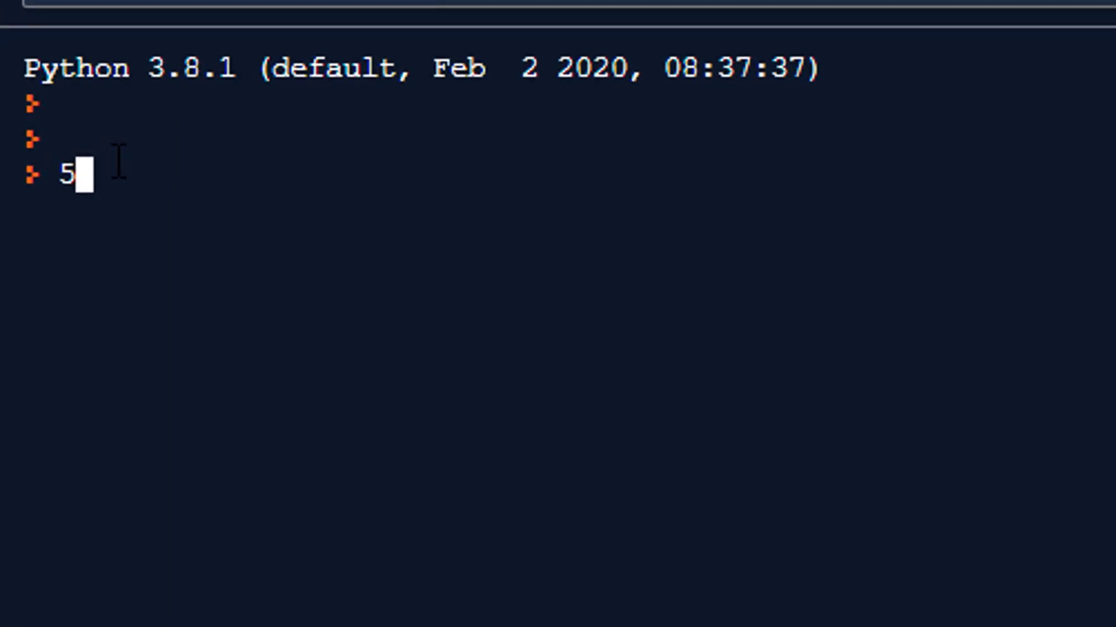
text(*)
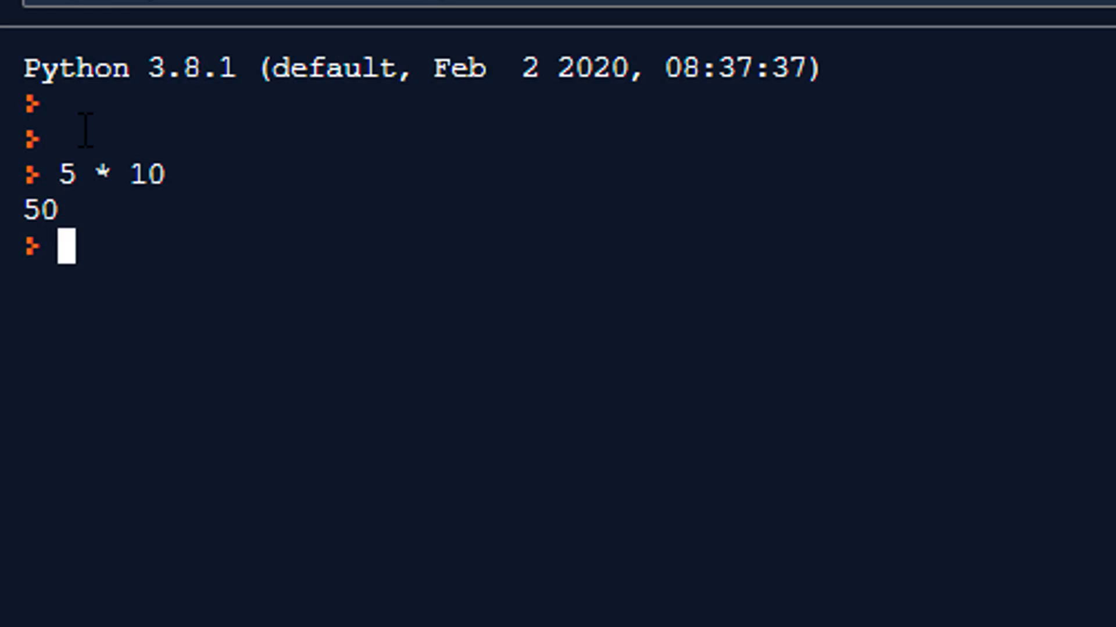
mouse_move(463, 134)
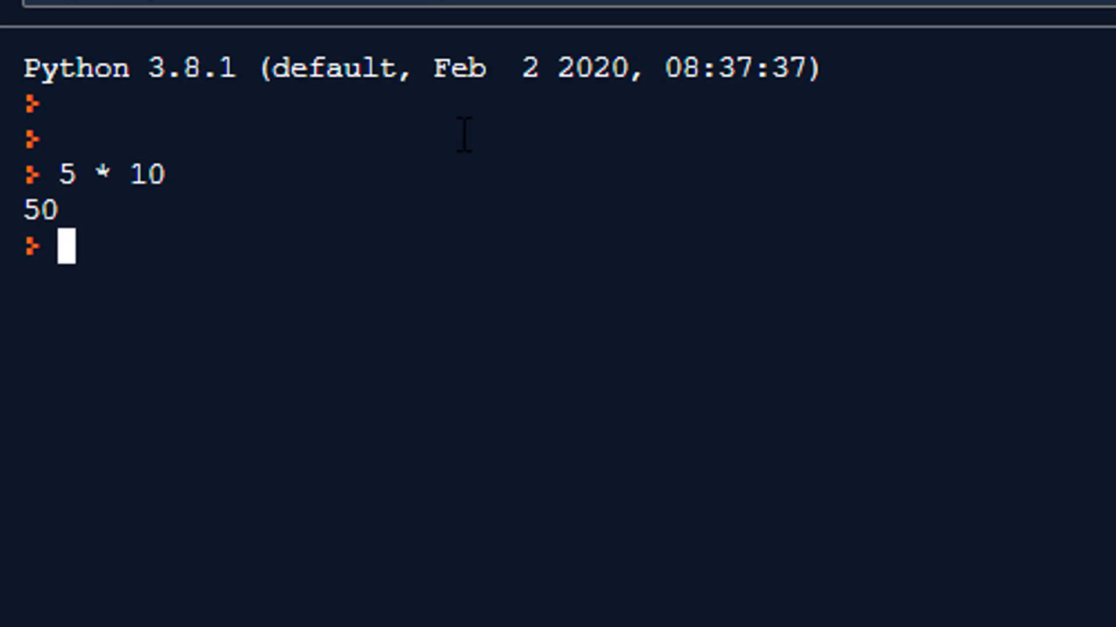
mouse_move(147, 210)
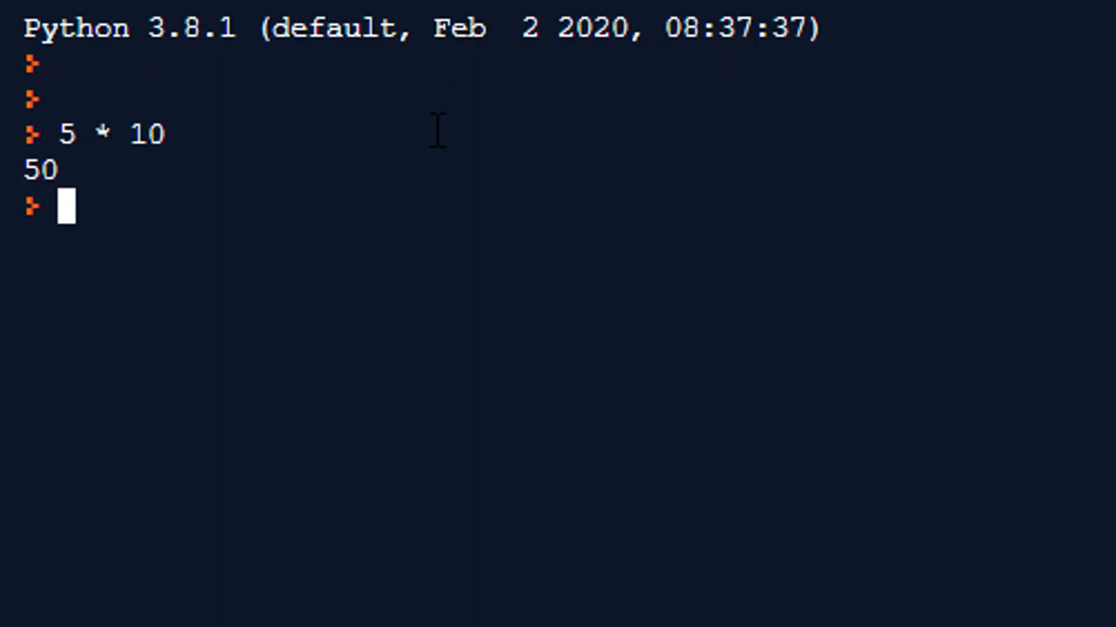
mouse_move(406, 132)
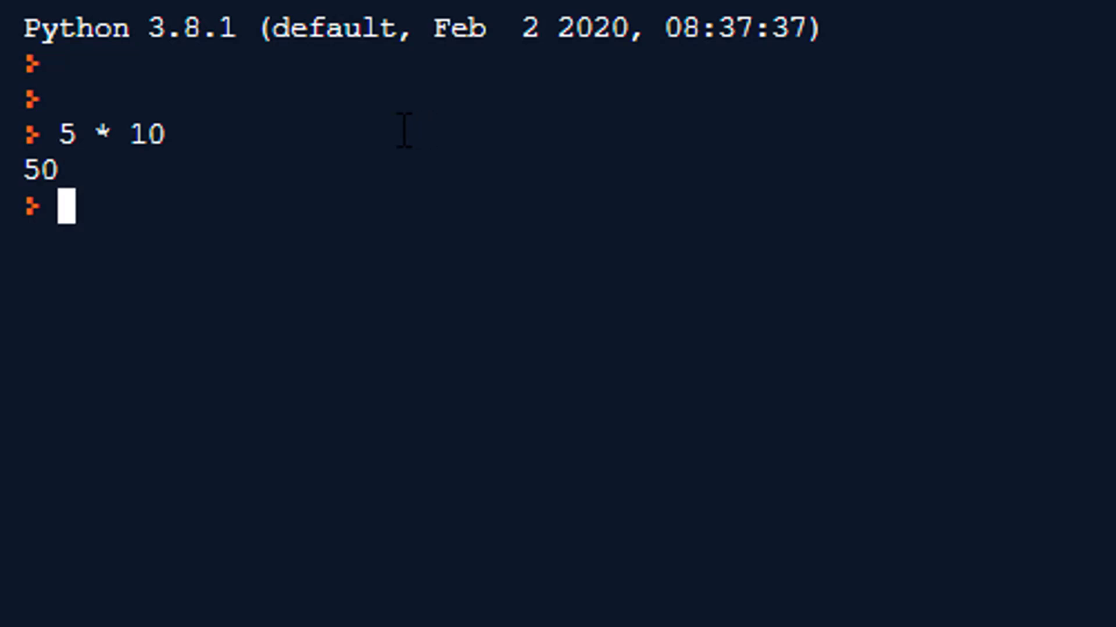
mouse_move(630, 67)
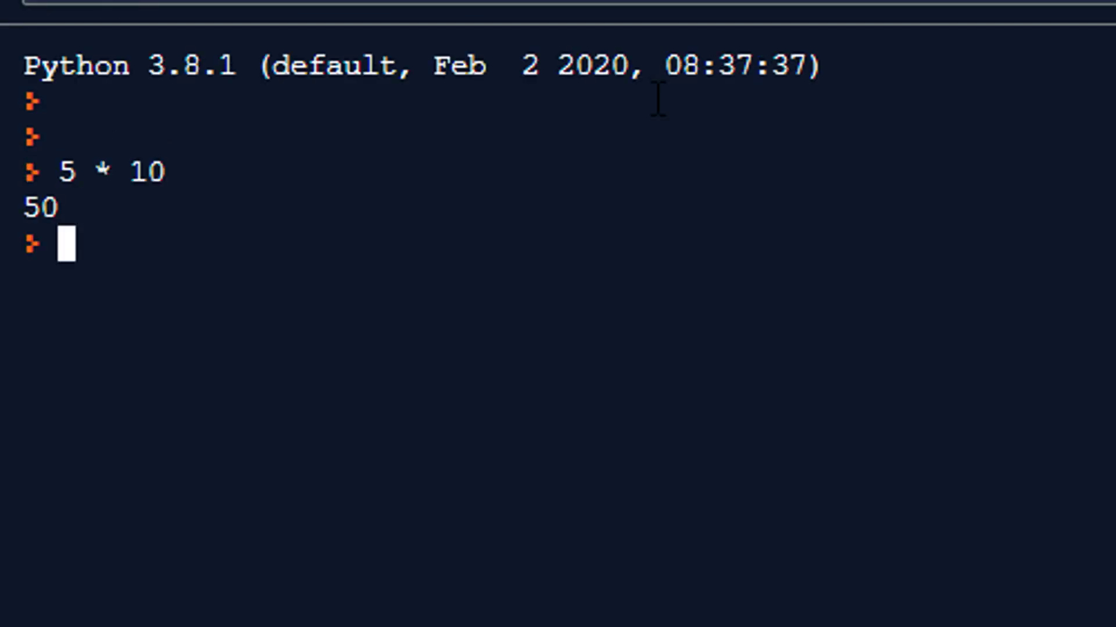
Assign result = 50, then evaluate result to echo 50 back
text(re)
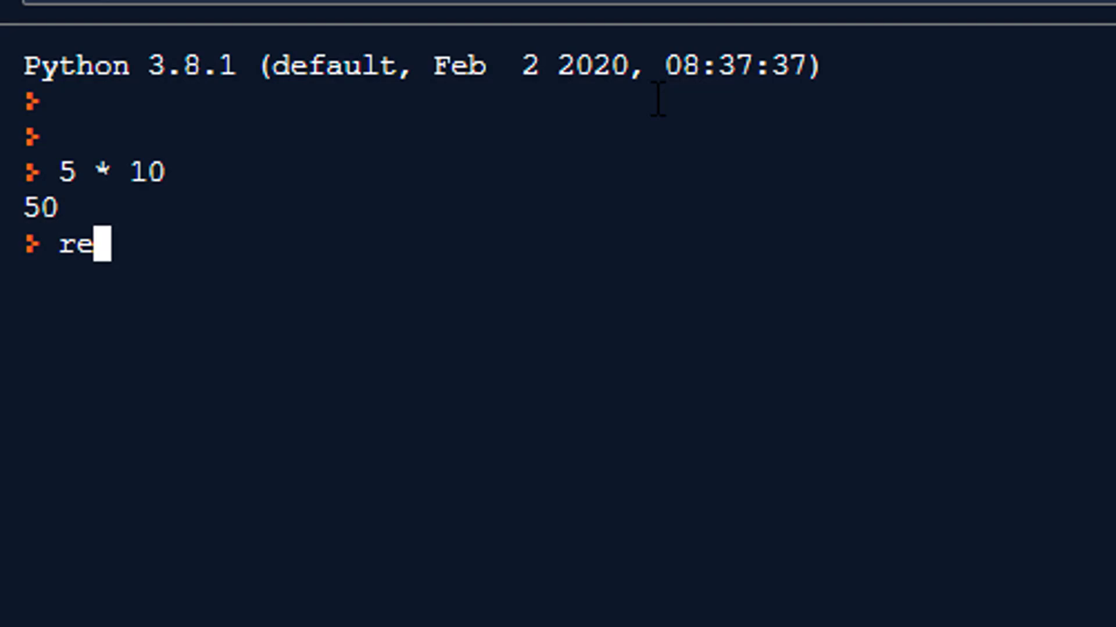
text(sult)
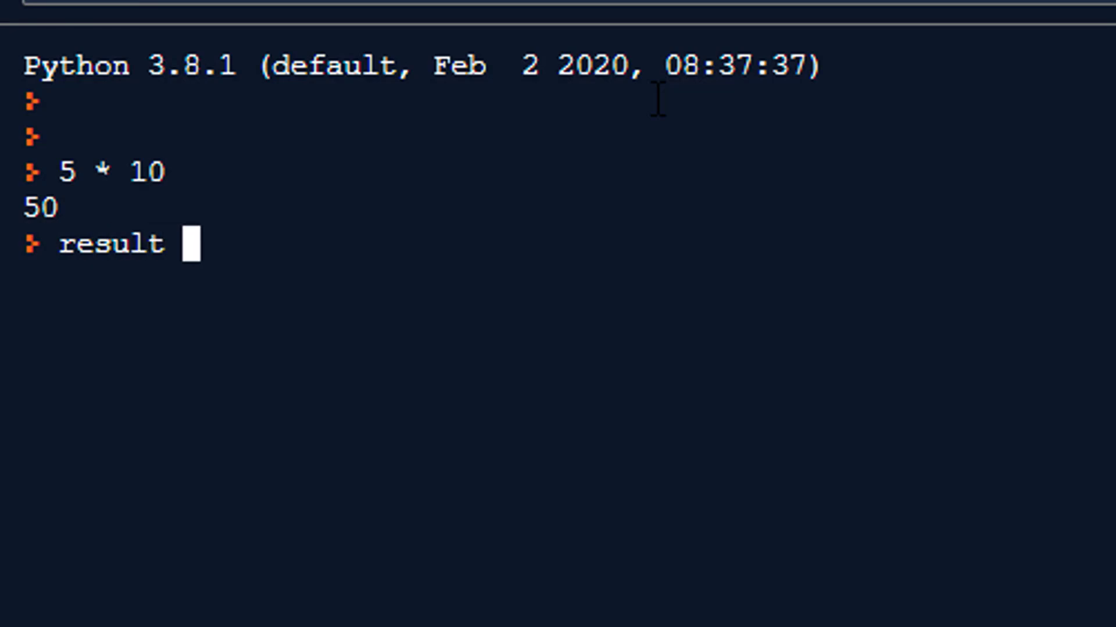
text(=)
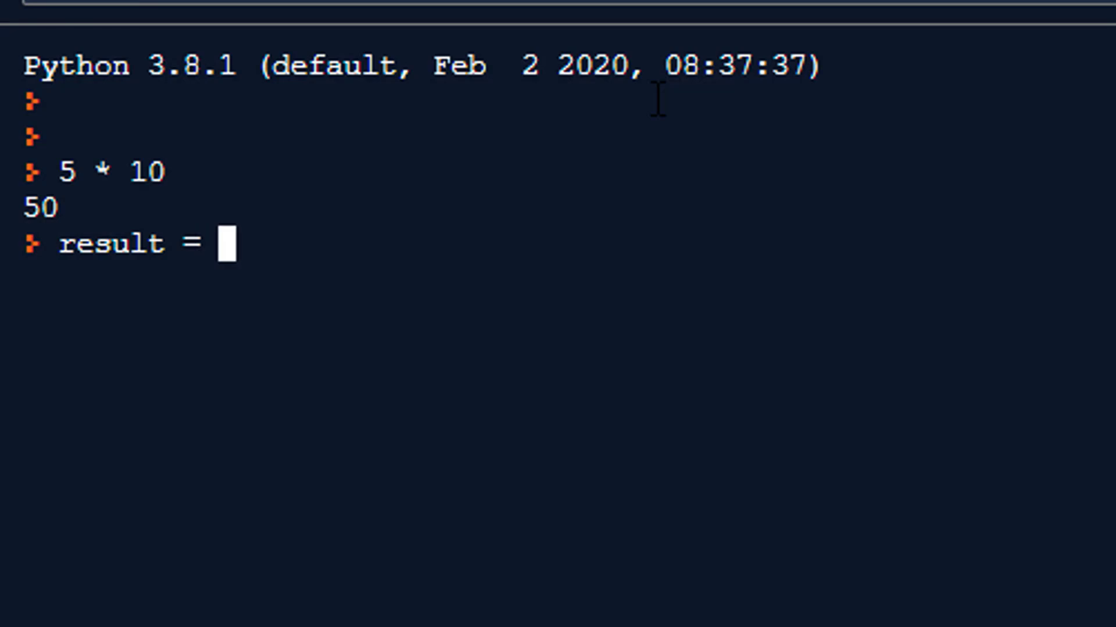
text(50)
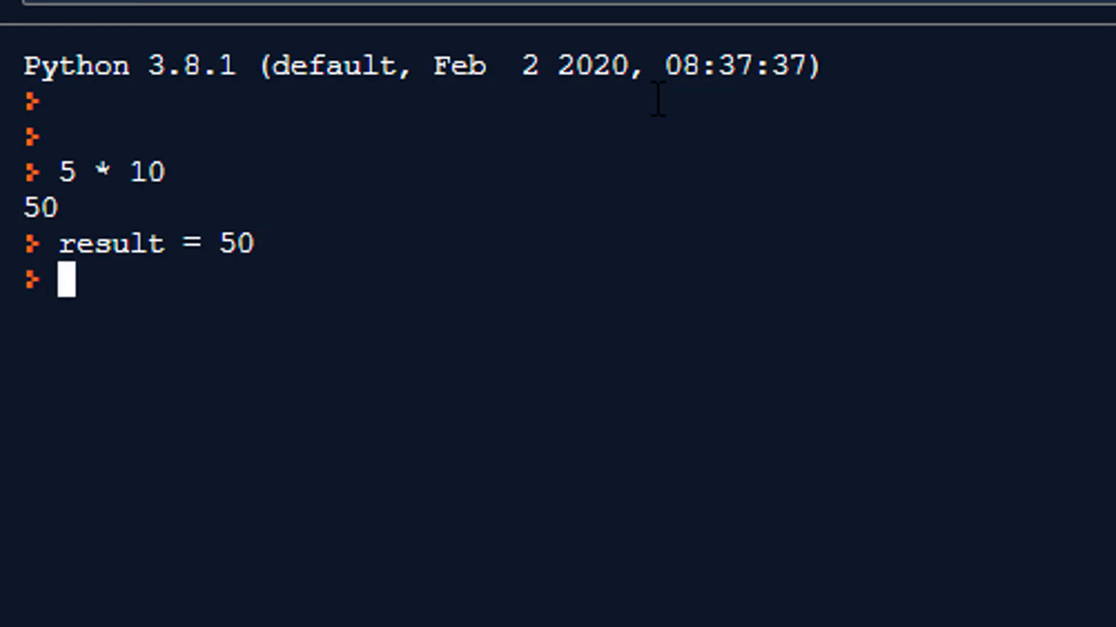
mouse_move(186, 302)
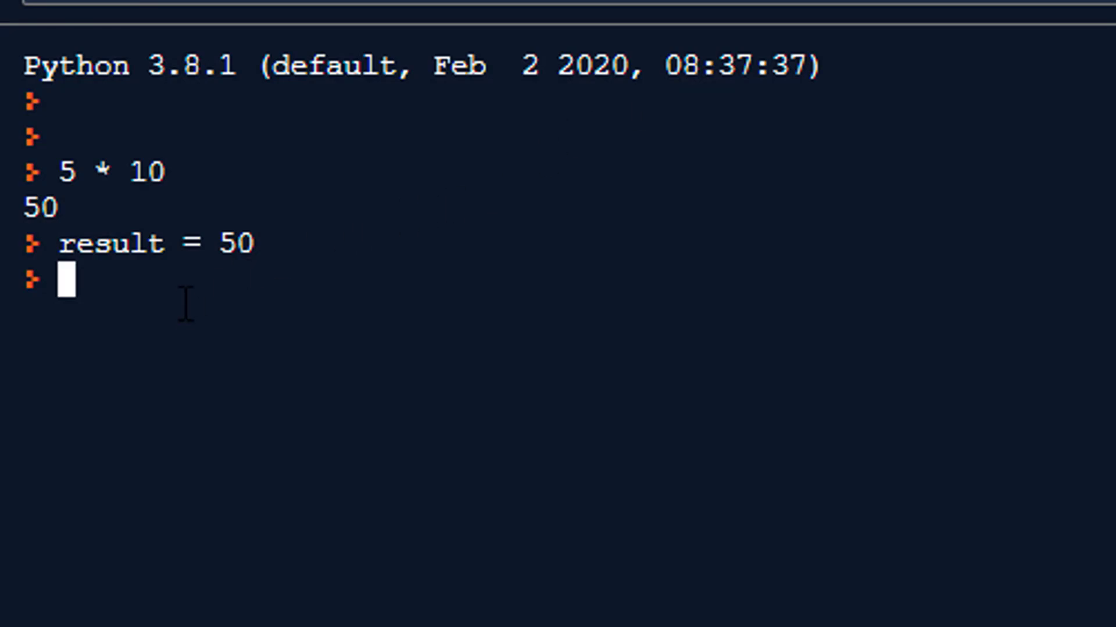
text(result)
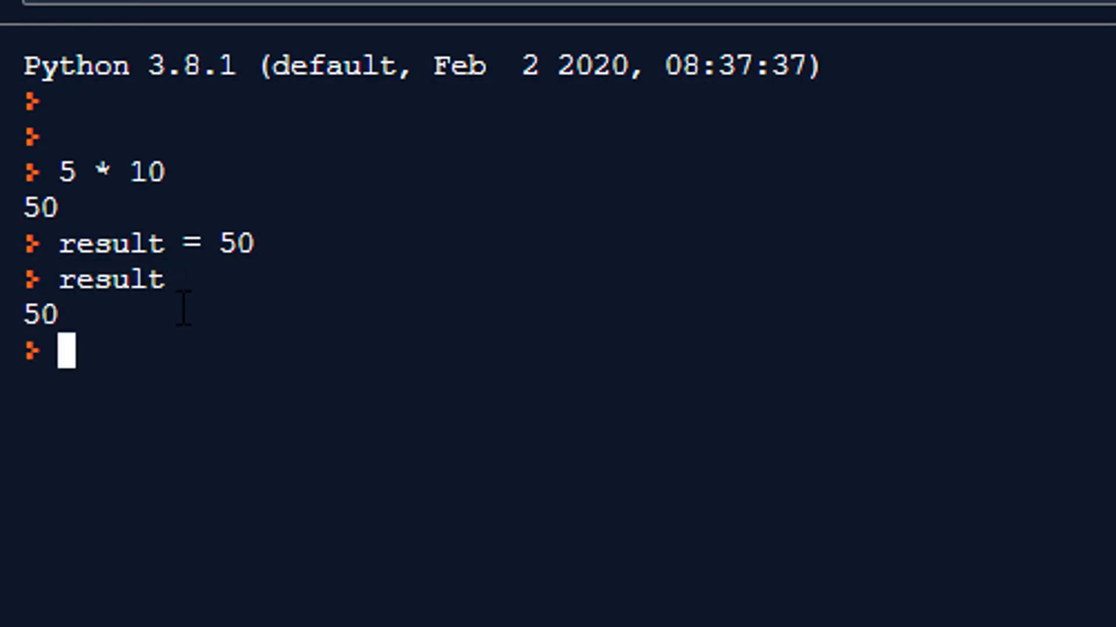
mouse_move(107, 312)
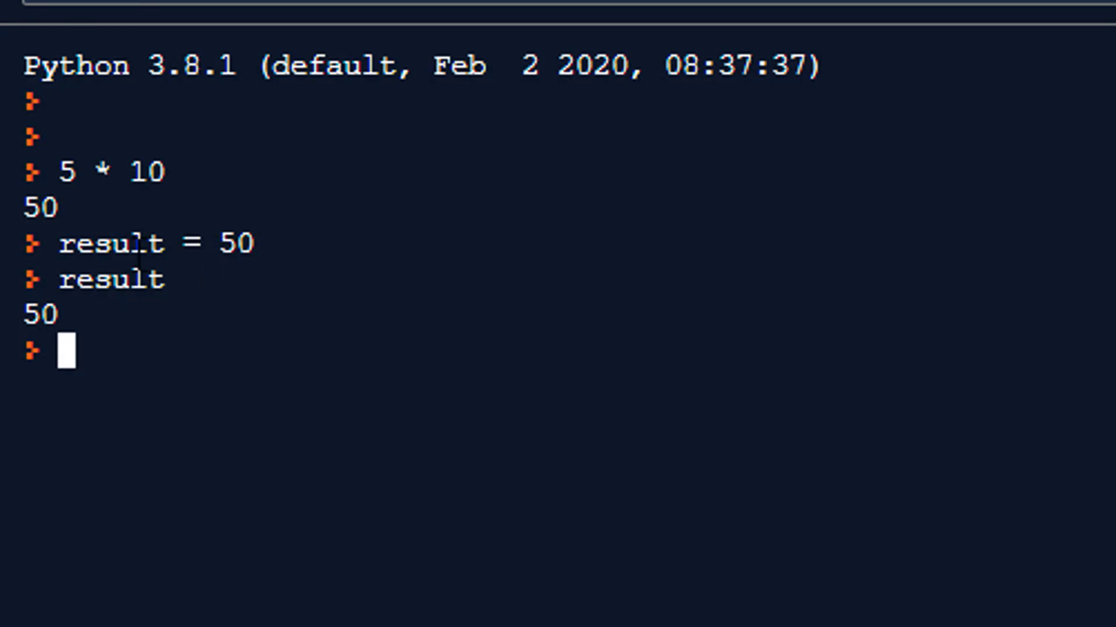
mouse_move(210, 418)
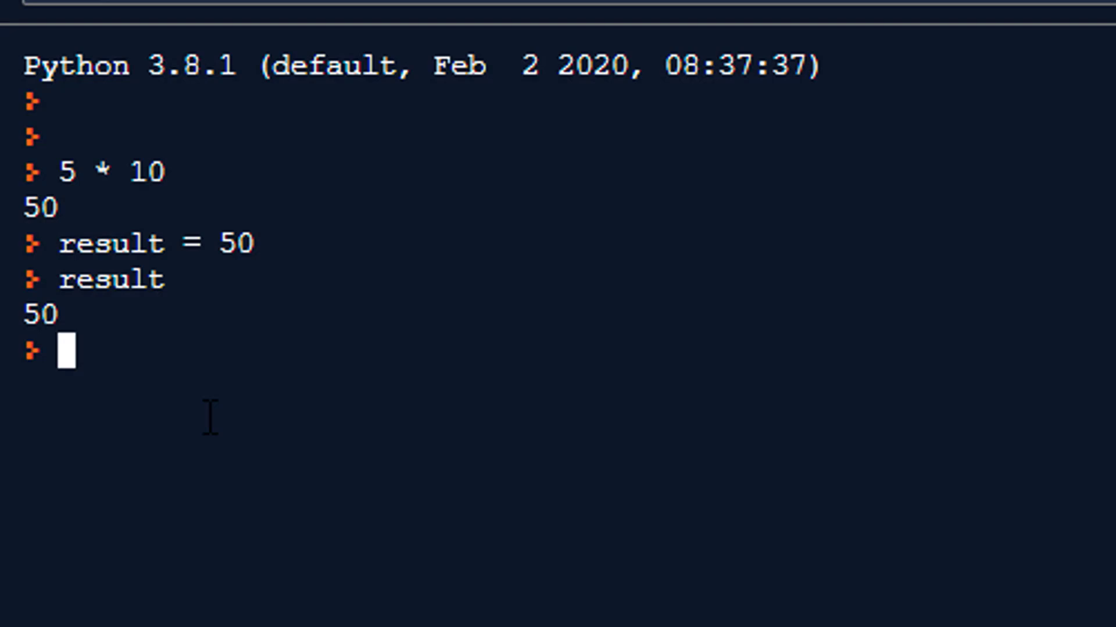
Enter 5result = 50 to raise SyntaxError: invalid syntax for a name starting with a digit
text(5)
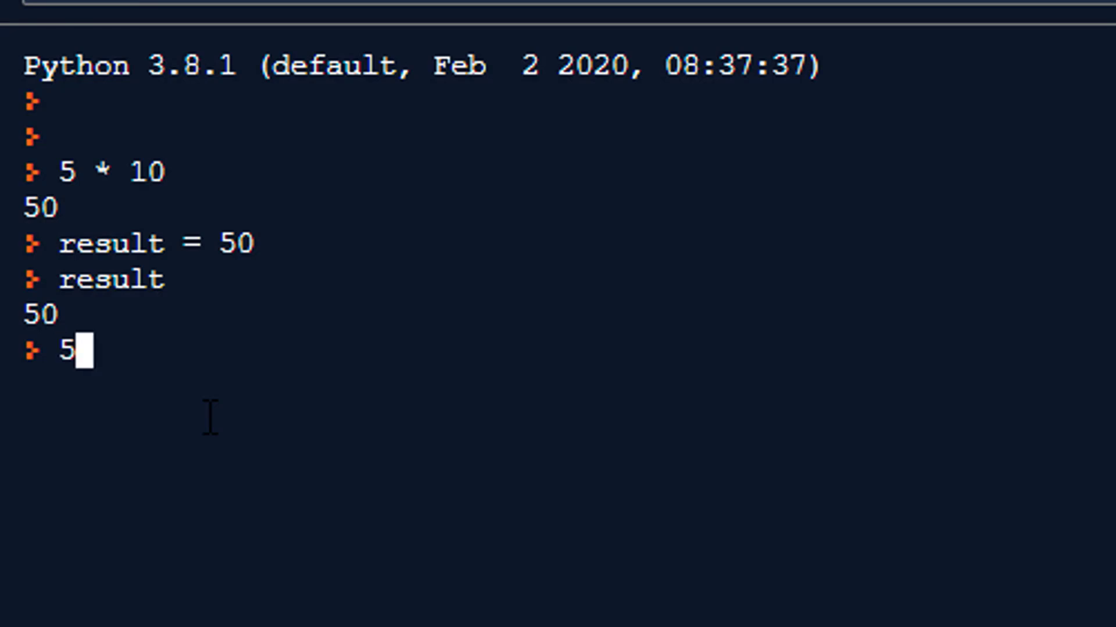
text(re)
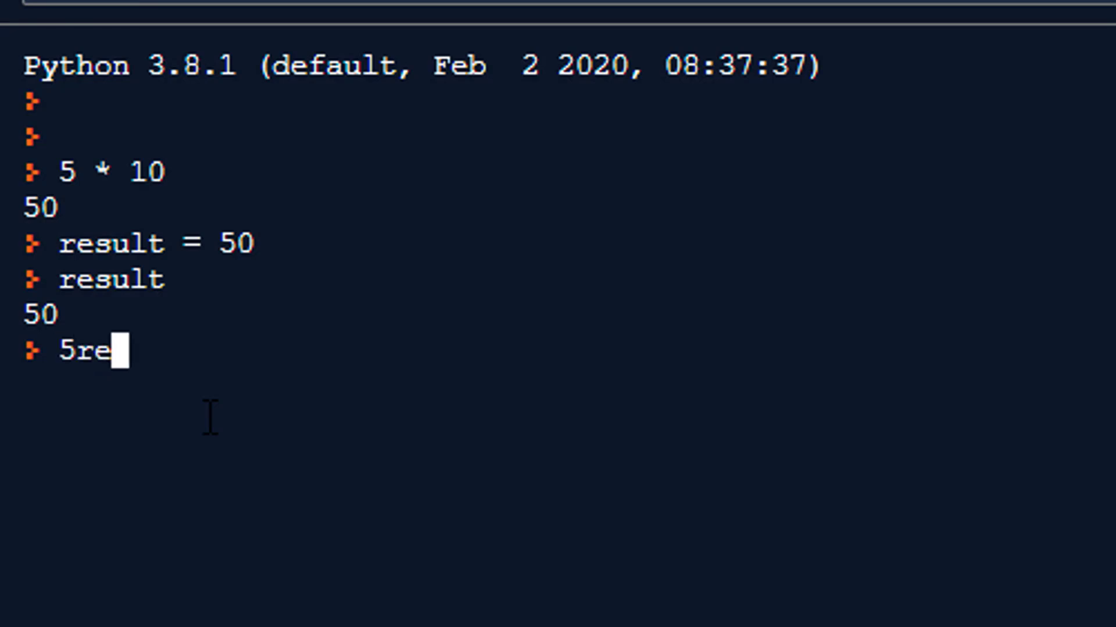
text(sult = 50)
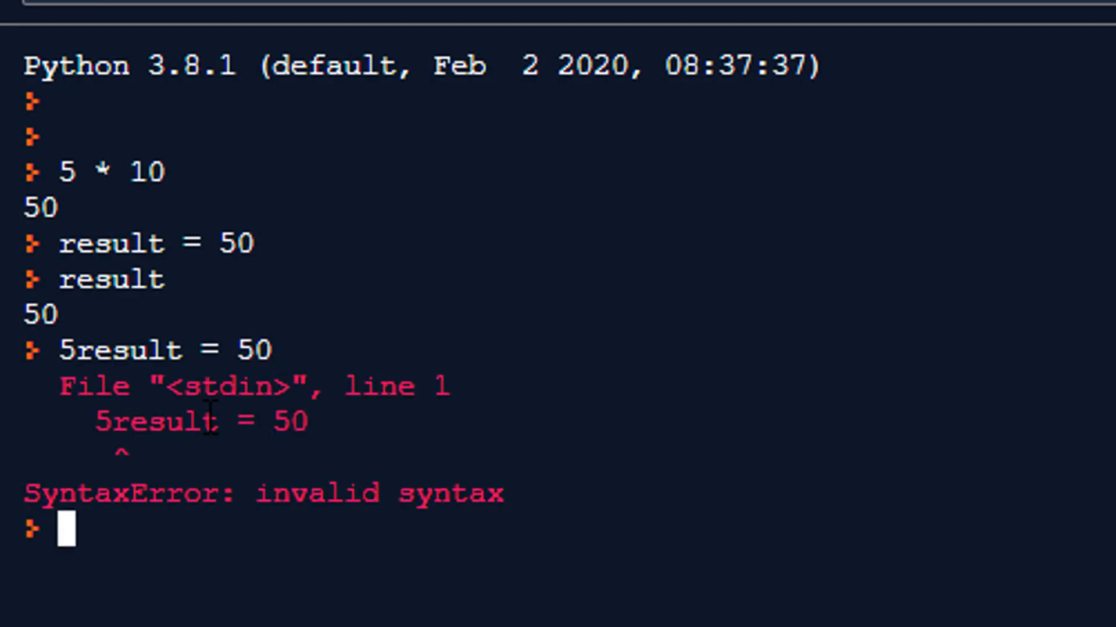
mouse_move(80, 490)
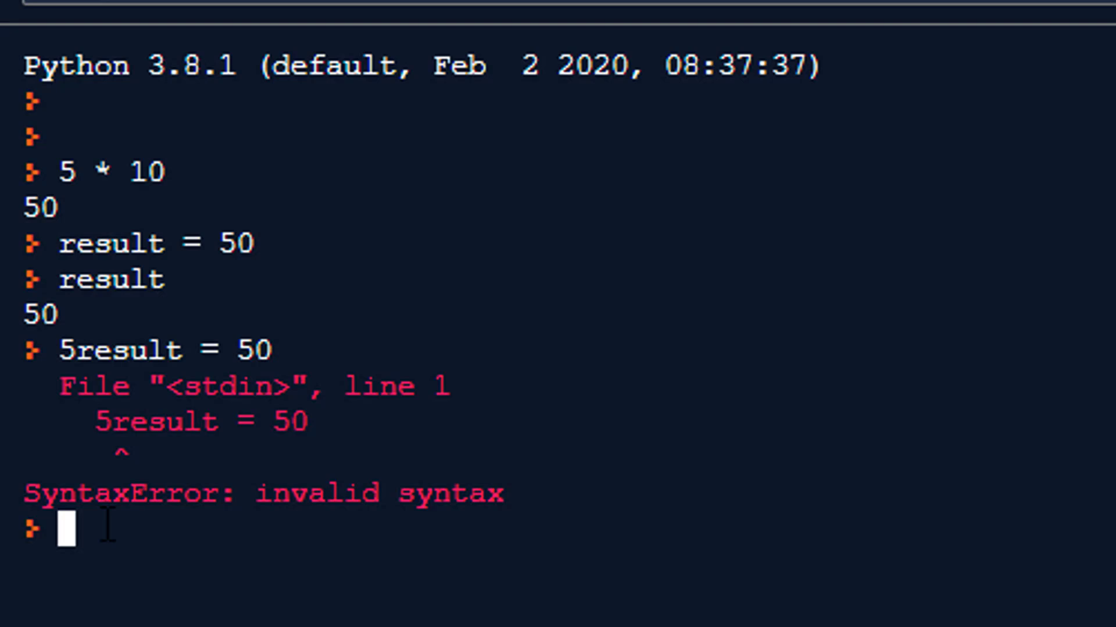
Enter my result = 50 to get a SyntaxError, then try myResult = 50
text(my_re)
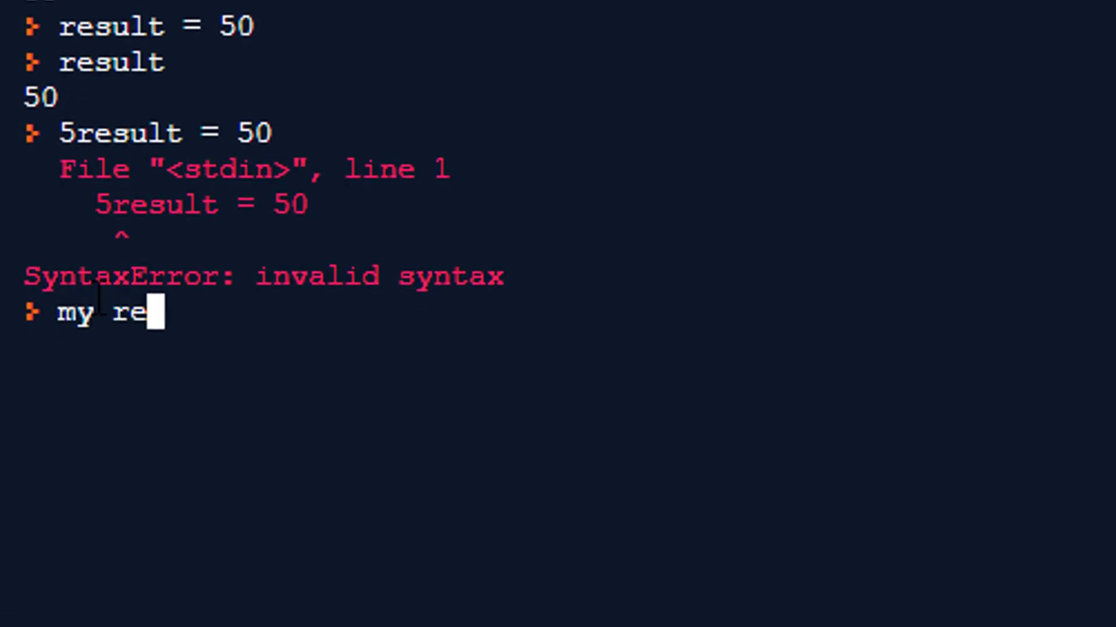
text(sult = 50)
key(Return)
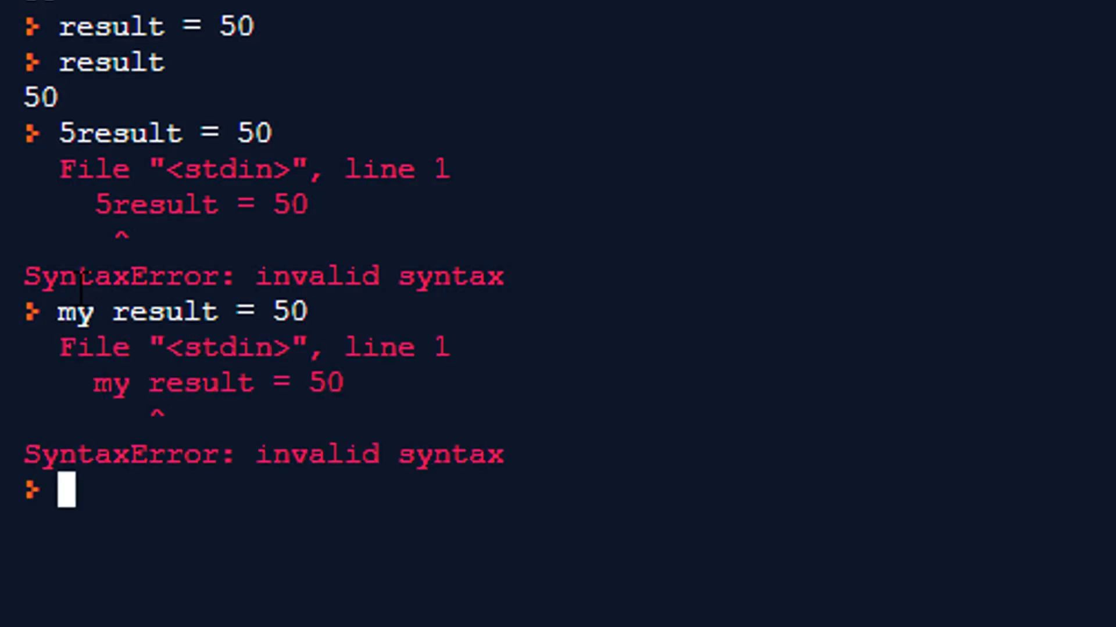
mouse_move(316, 597)
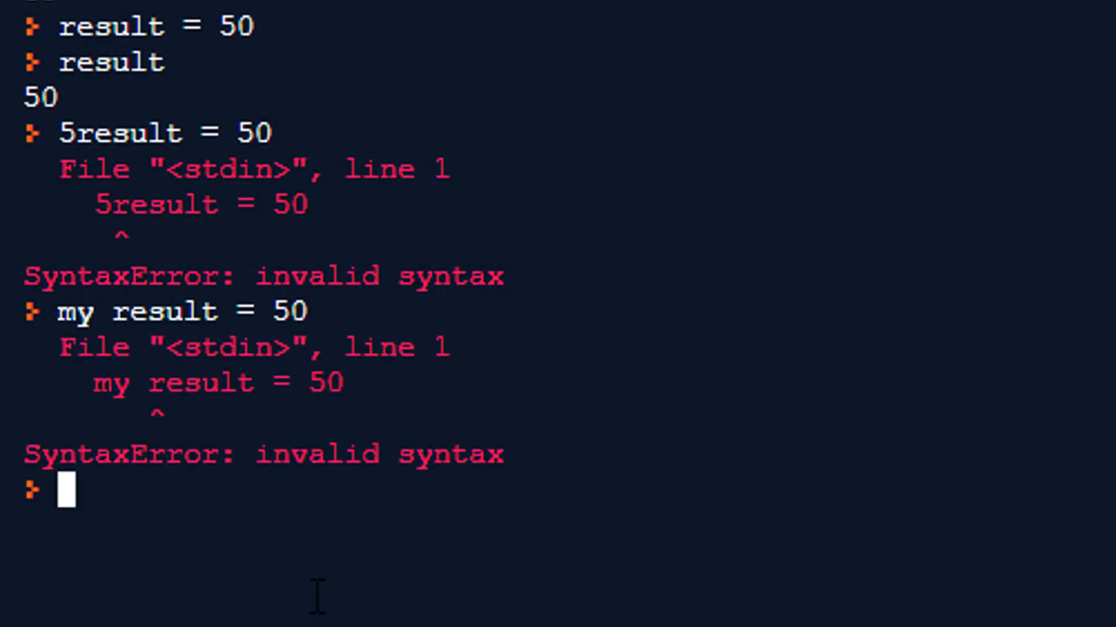
text(myResult = 50)
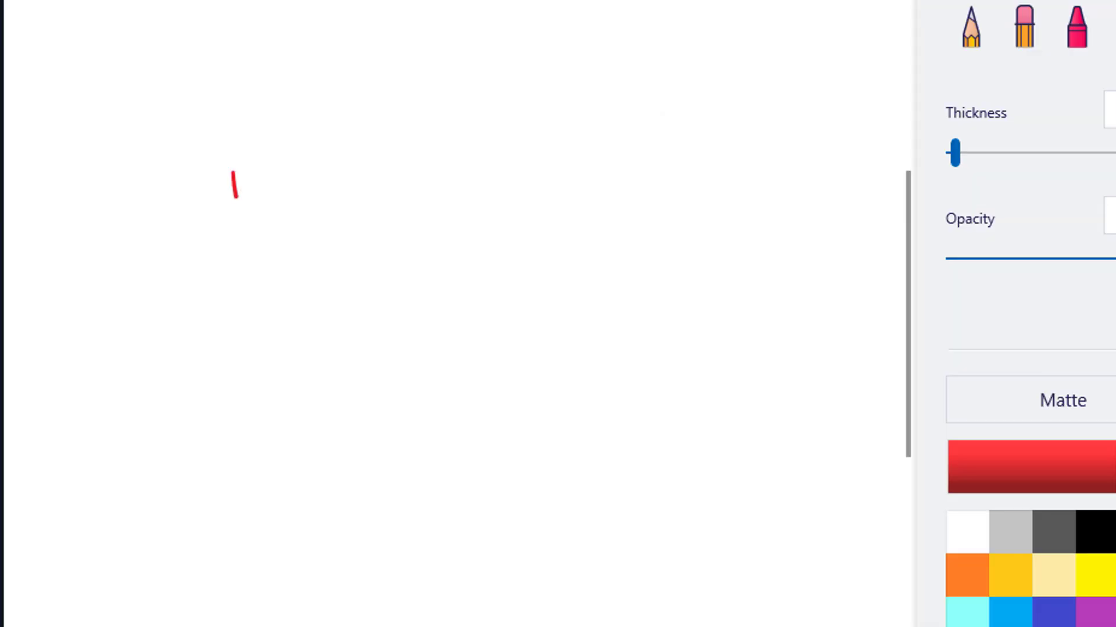
Handwrite result = 50 in red and annotate it as variable/identifier and value in black
drag(231, 170, 381, 188)
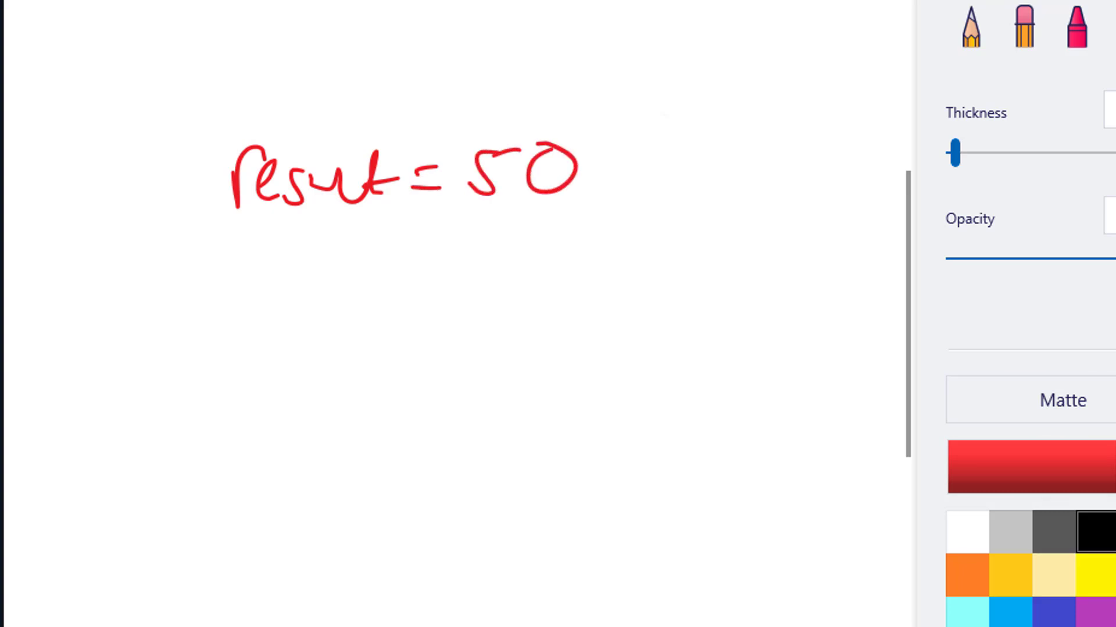
drag(228, 234, 382, 207)
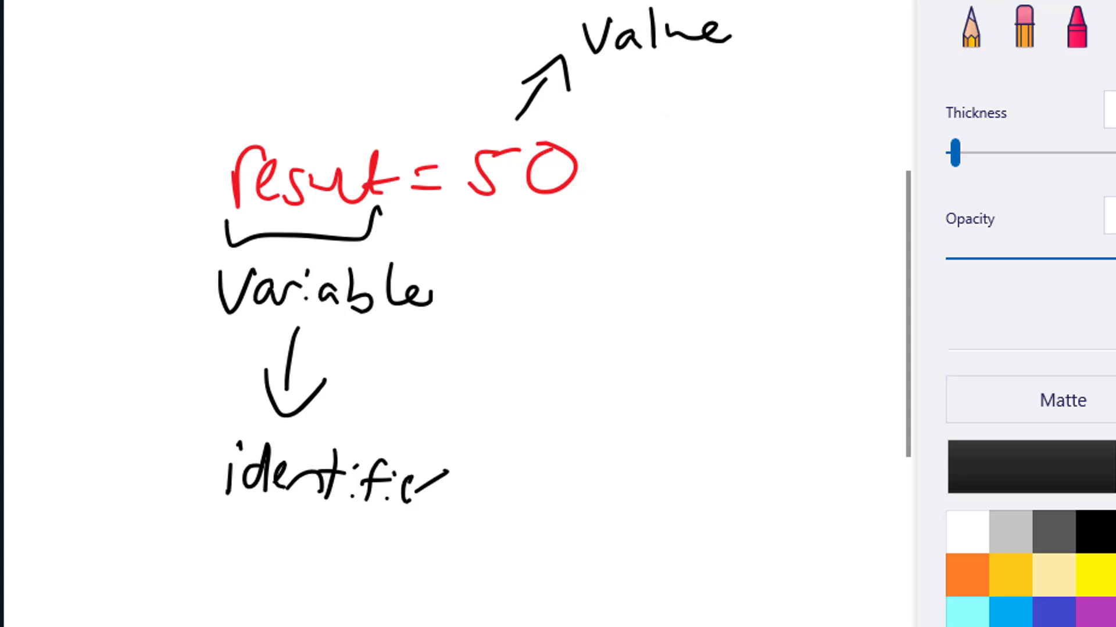
Draw a purple curved arrow from 50 back toward result
click(1095, 598)
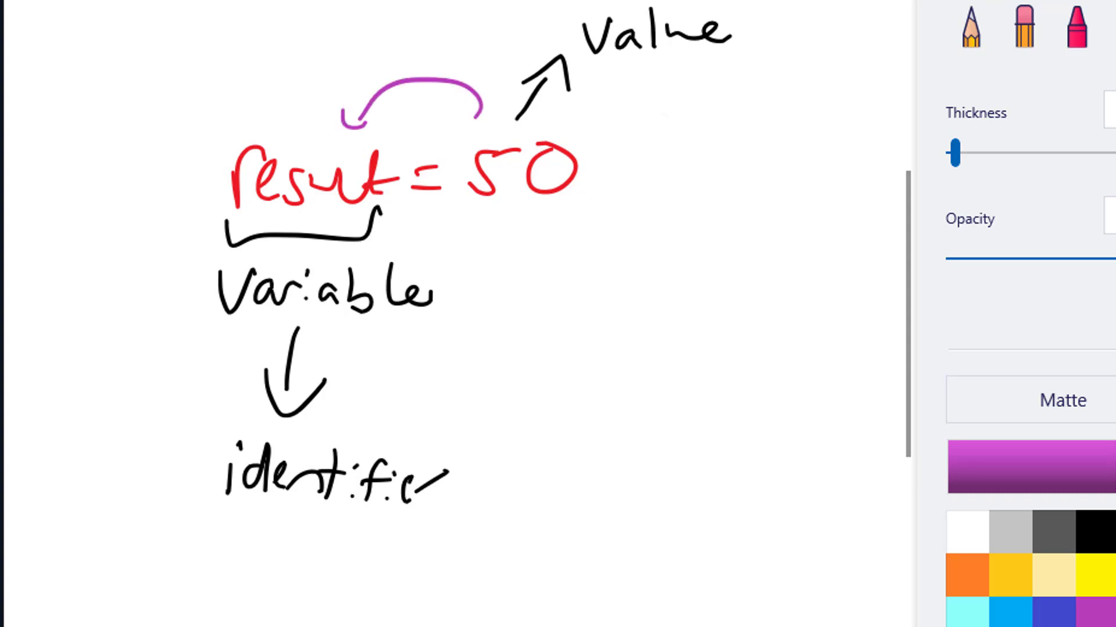
drag(334, 36, 441, 36)
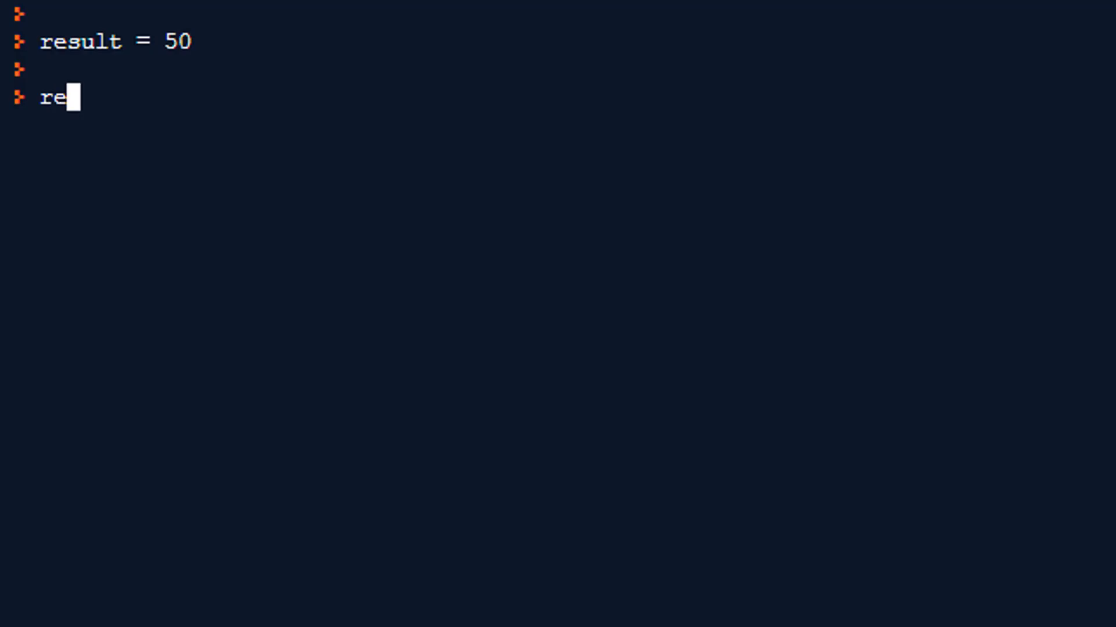
Evaluate result to echo 50, then begin a new result = line in the restarted console
key(Return)
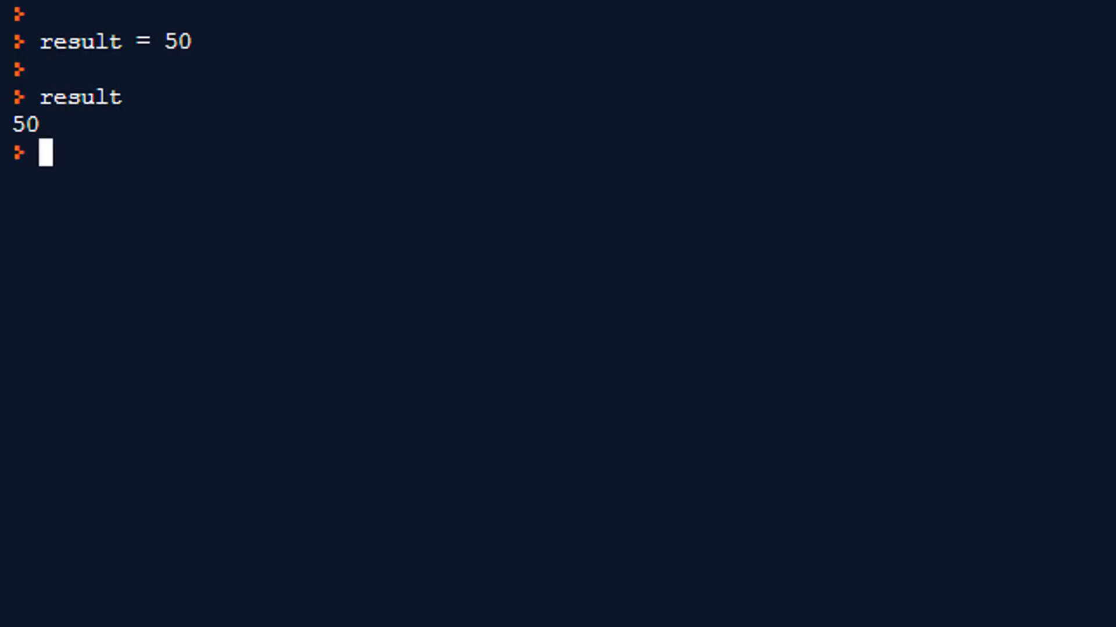
key(Return)
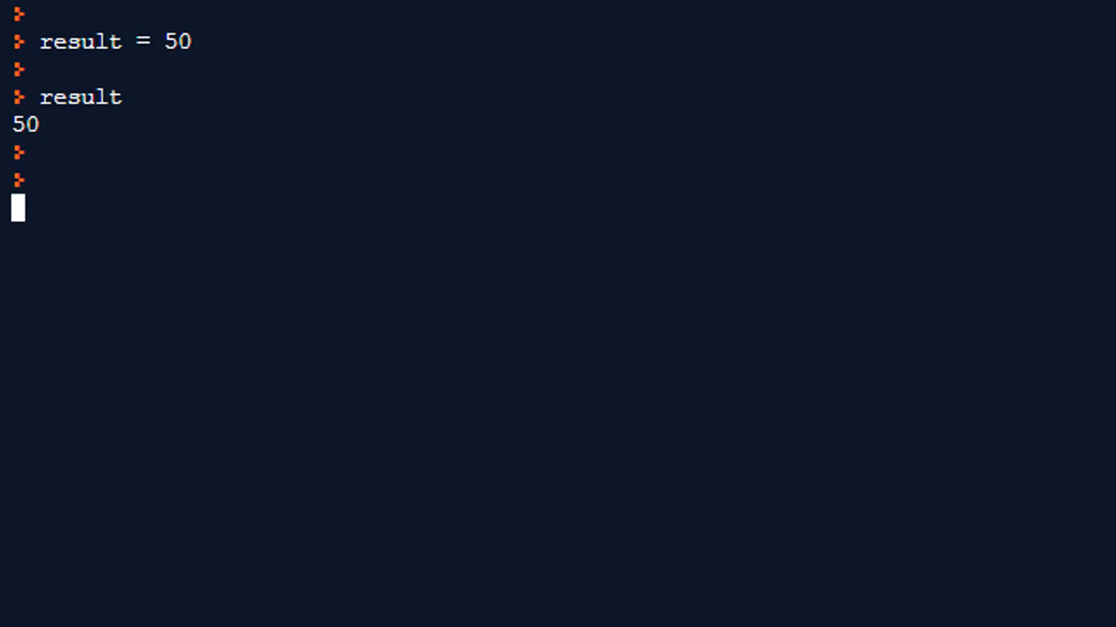
text(result =)
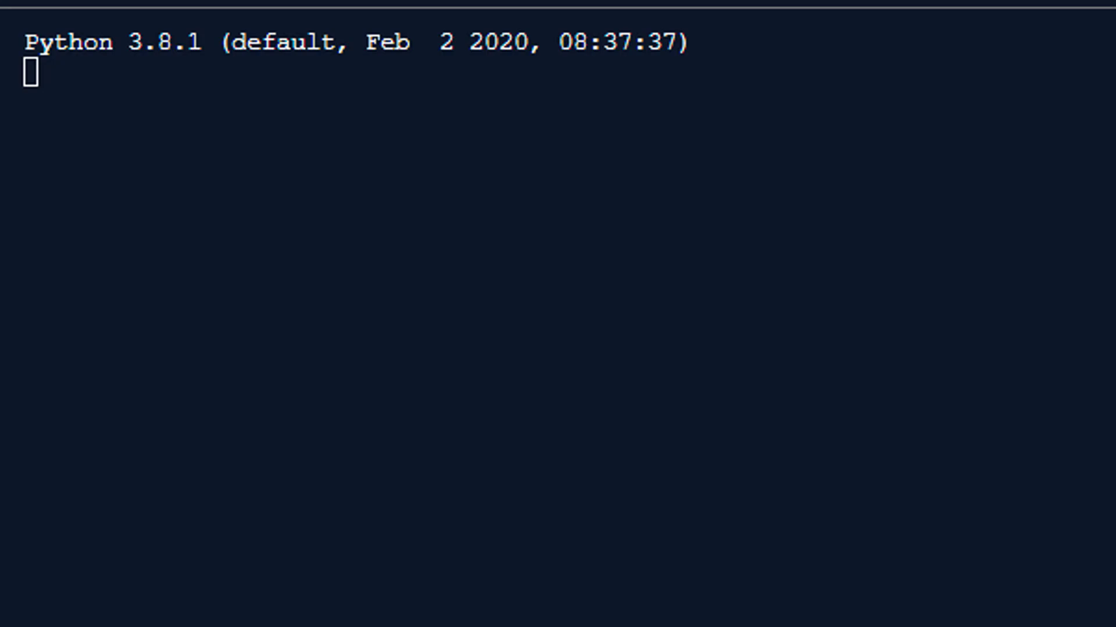
Set age = 40, run age = age + 10, and evaluate age to get 50
text(age)
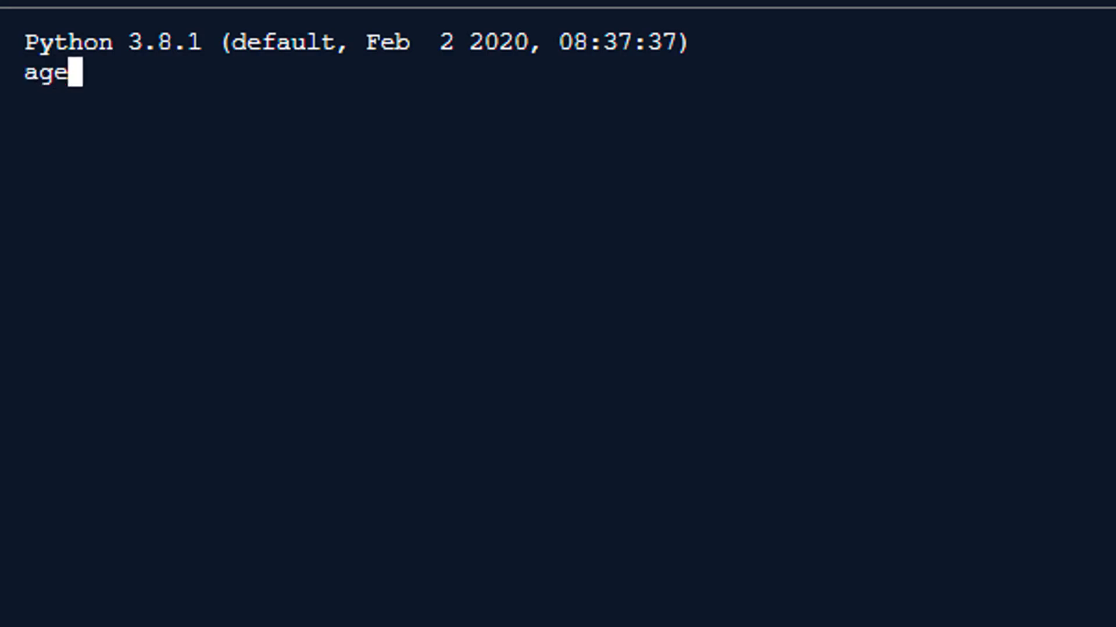
text(= 40)
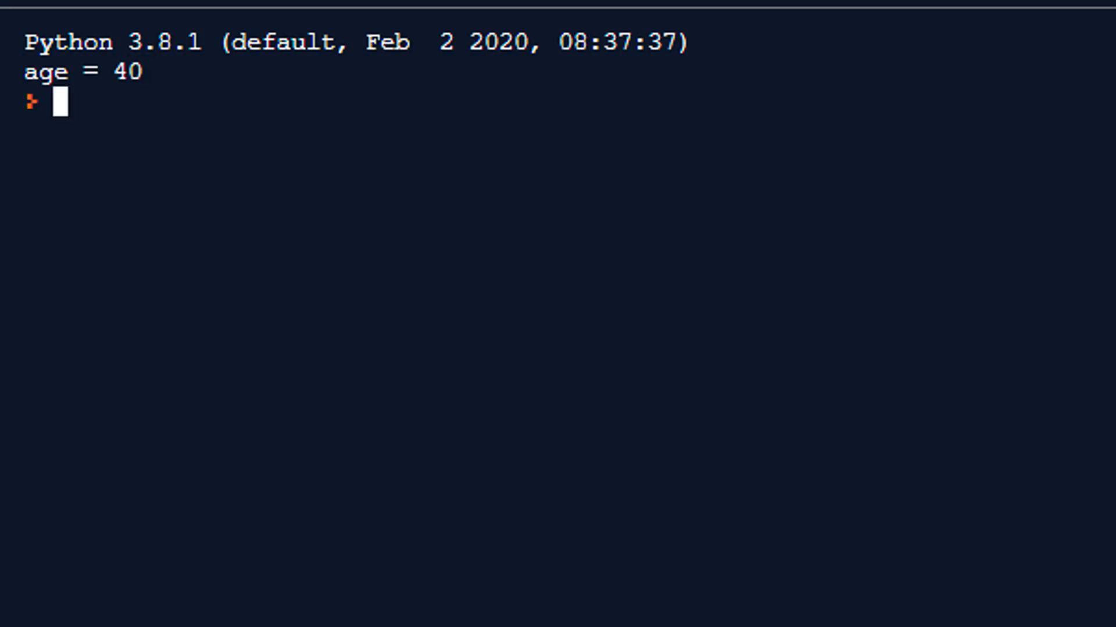
text(age =)
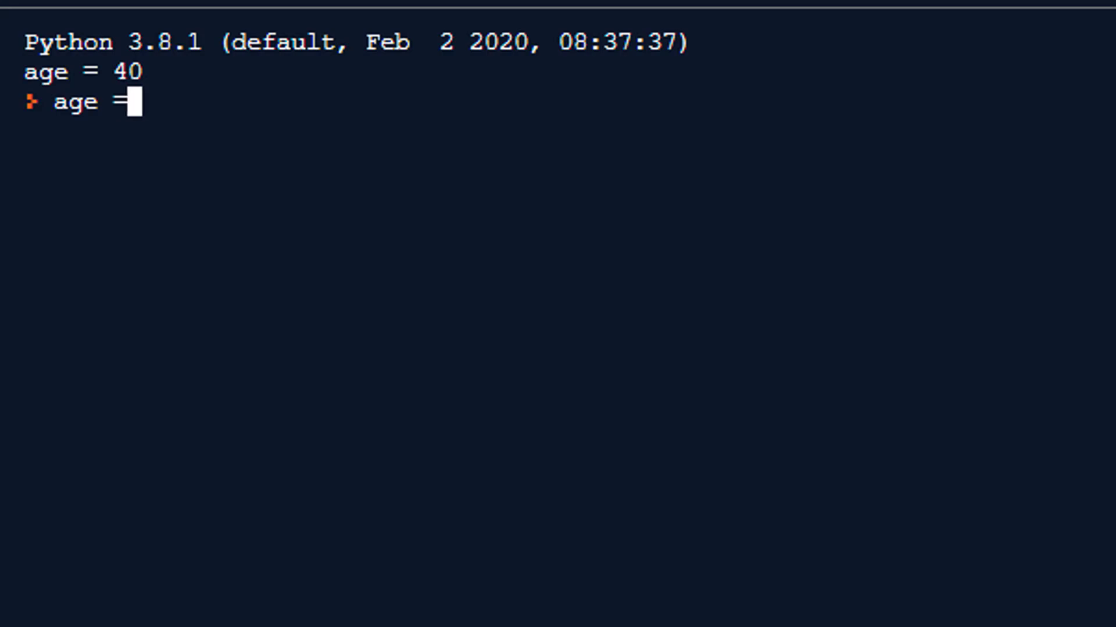
text(40)
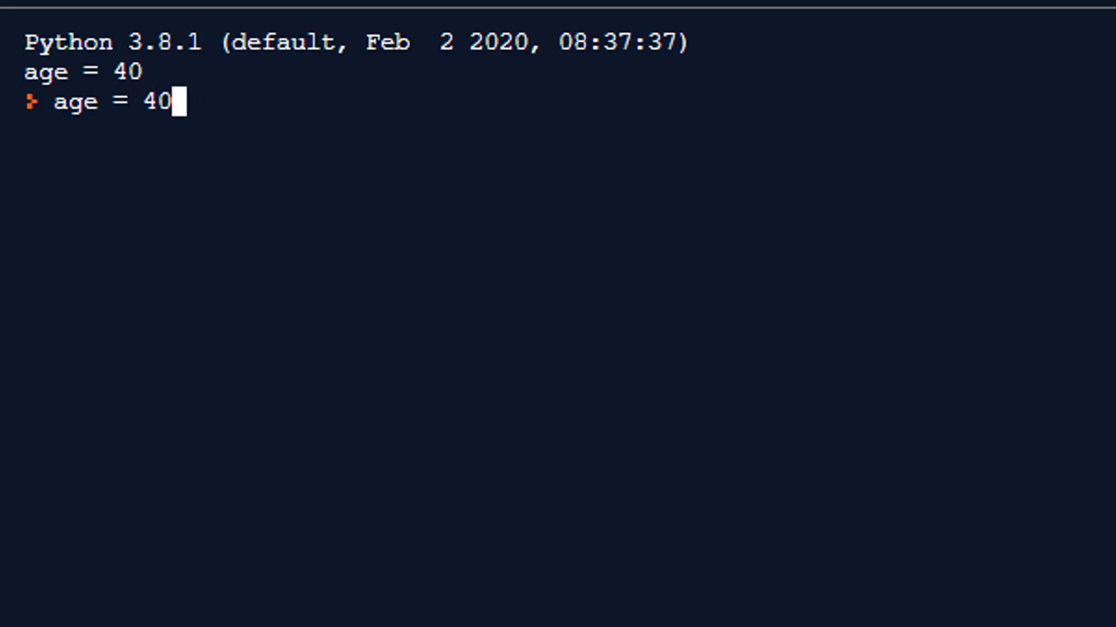
key(backspace)
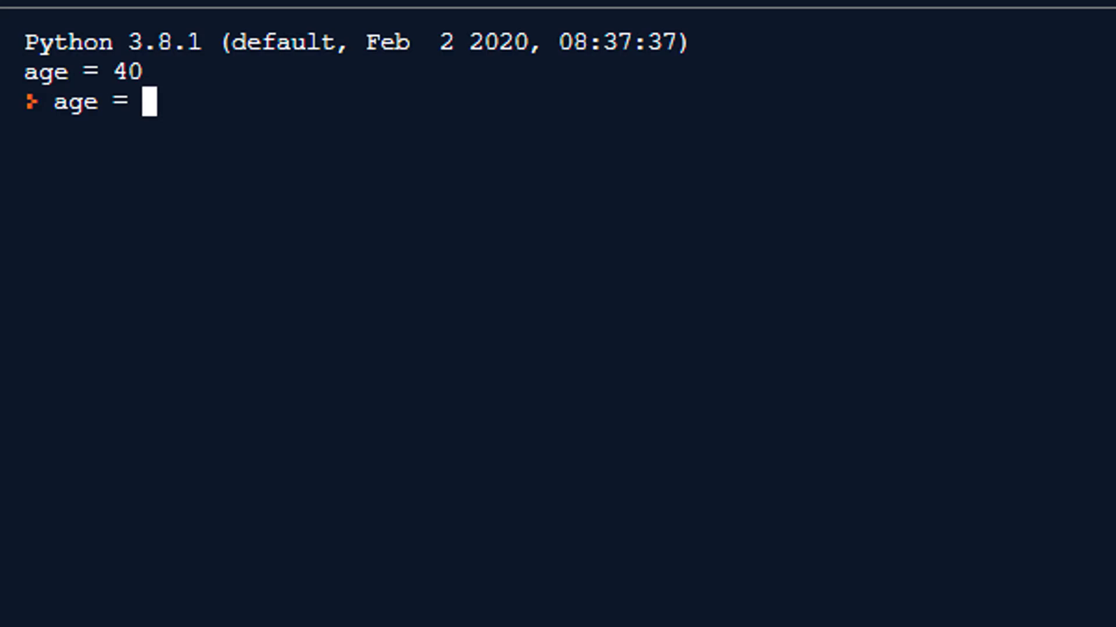
text(age +)
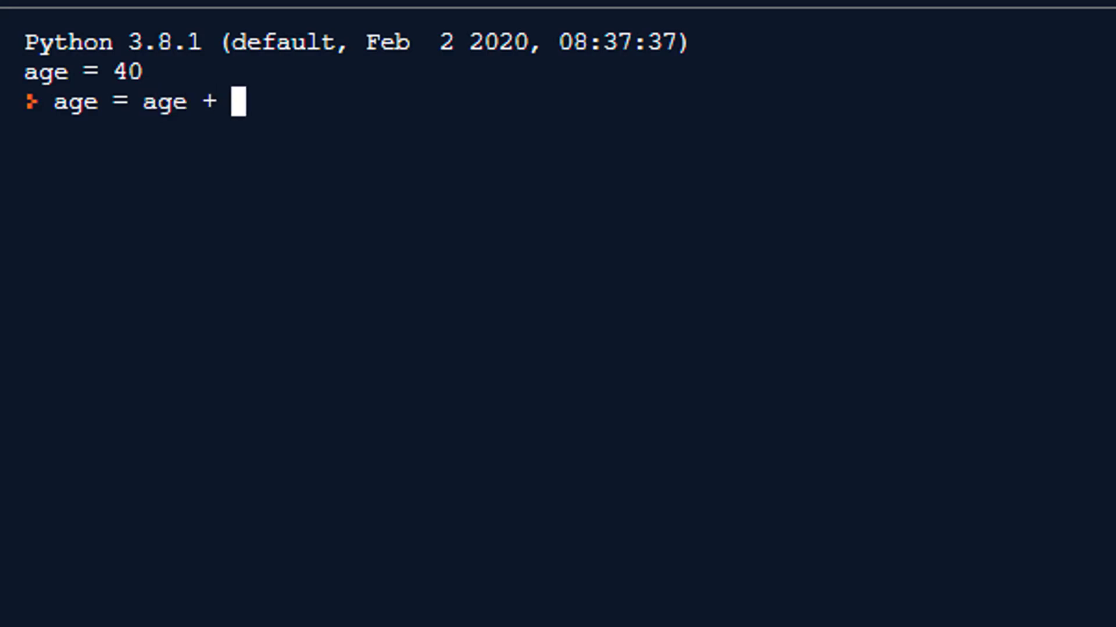
key(Return)
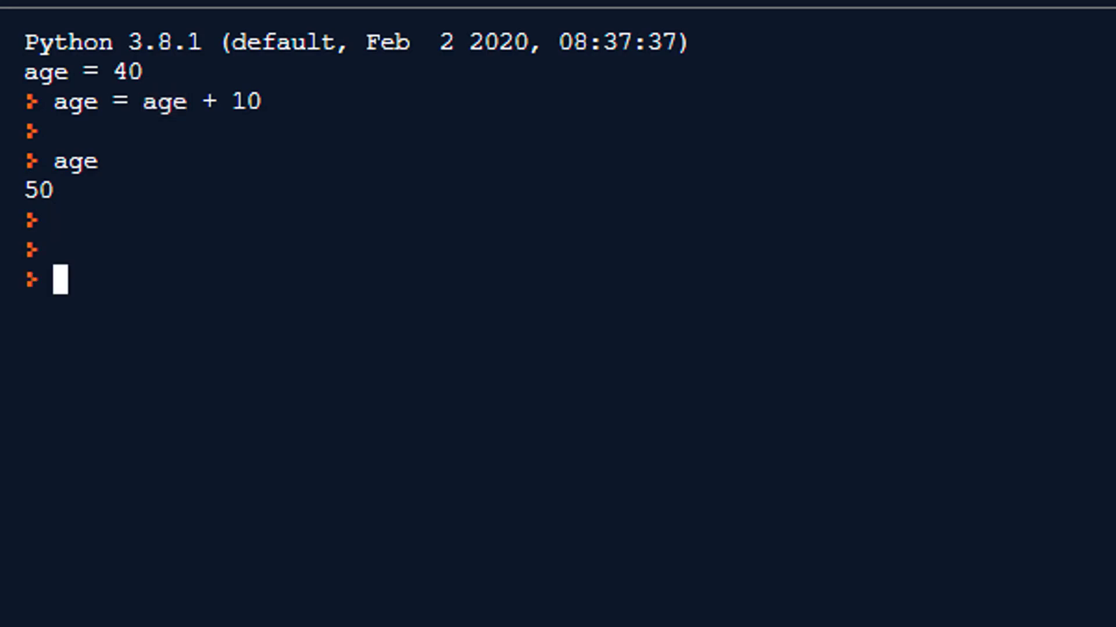
Enter 50 = age to raise SyntaxError: cannot assign to literal
text(50 = age)
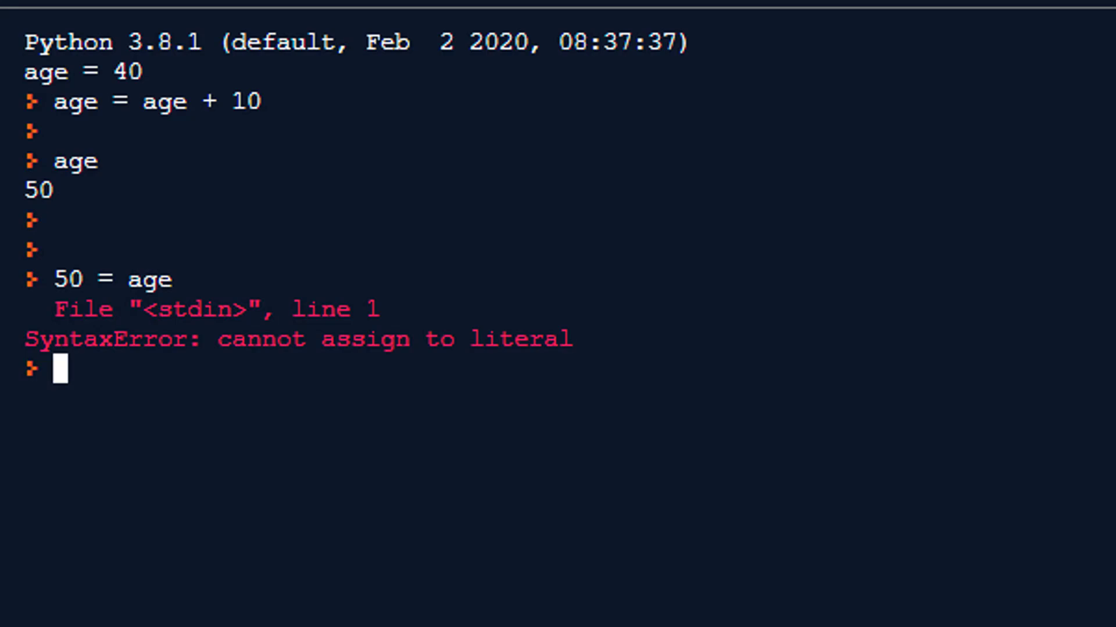
key(Return)
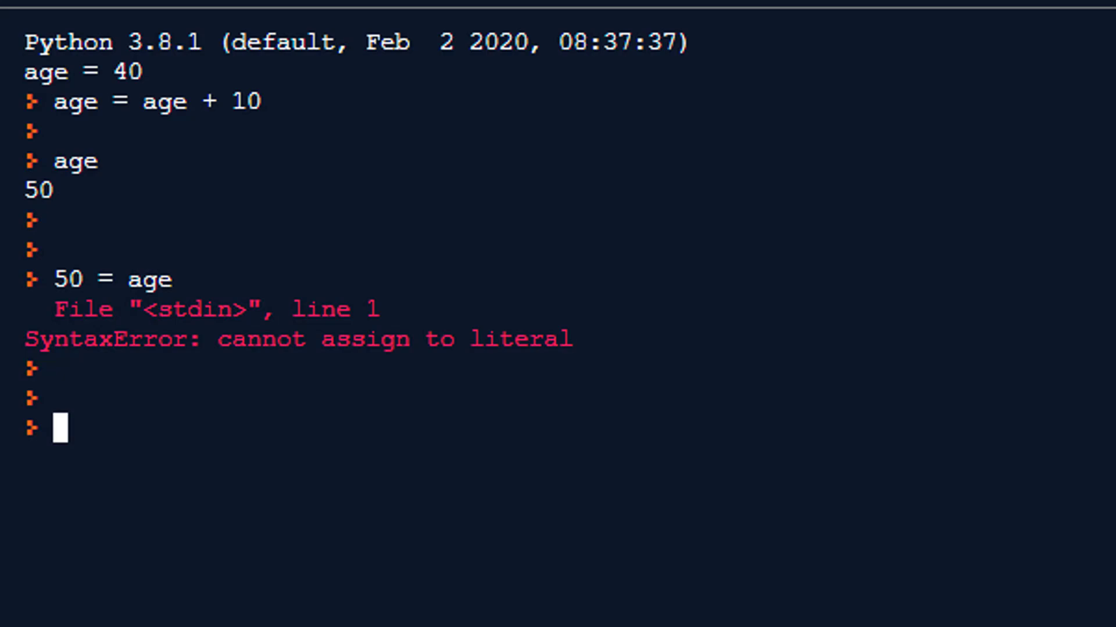
Evaluate 40 + 10 to get 50, then set age = 40 and evaluate age + 10
text(4)
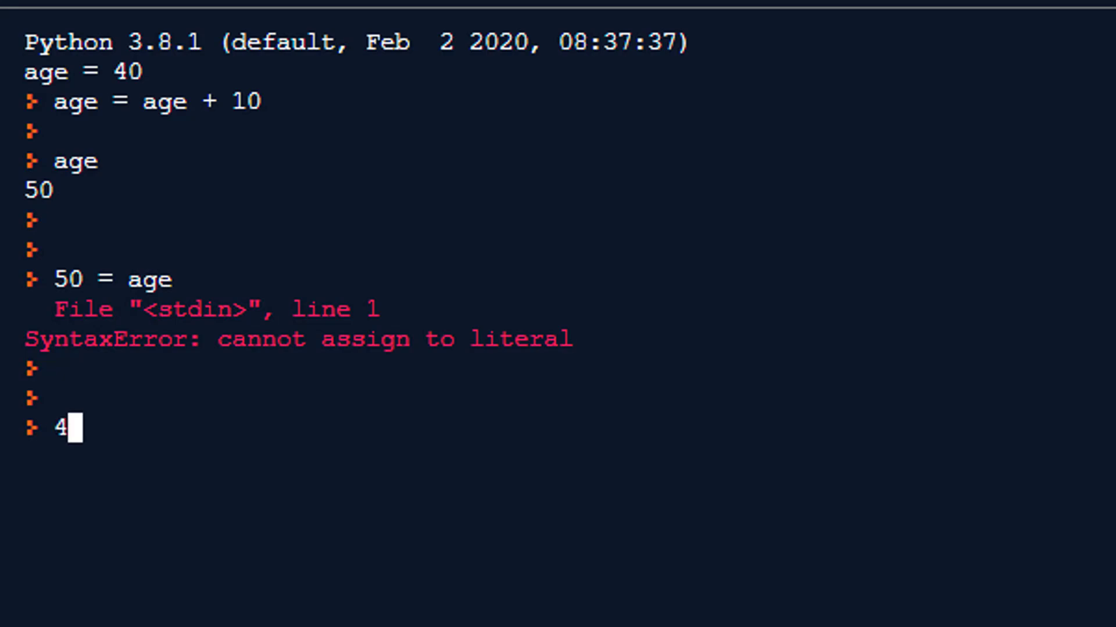
text(0 + 10)
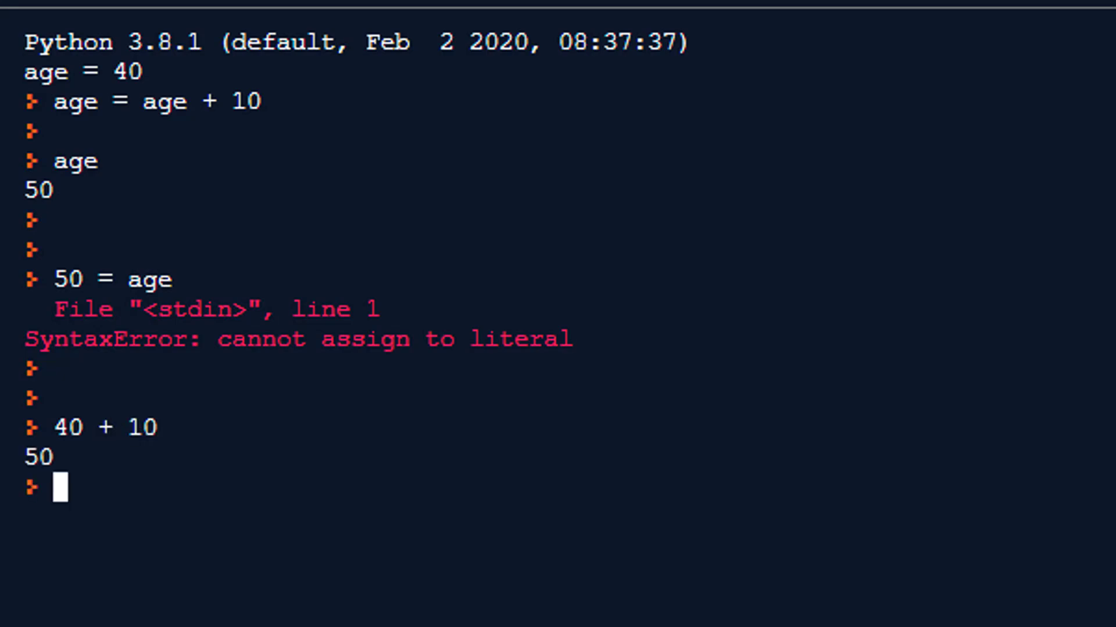
text(age = 40)
text(age + 10)
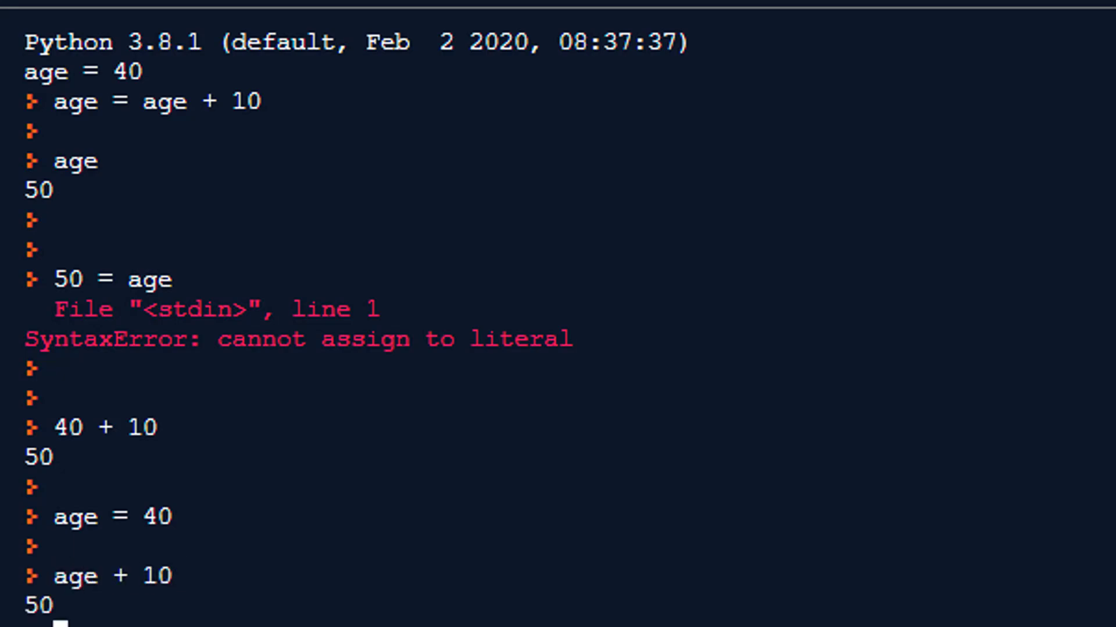
scroll(down, 3)
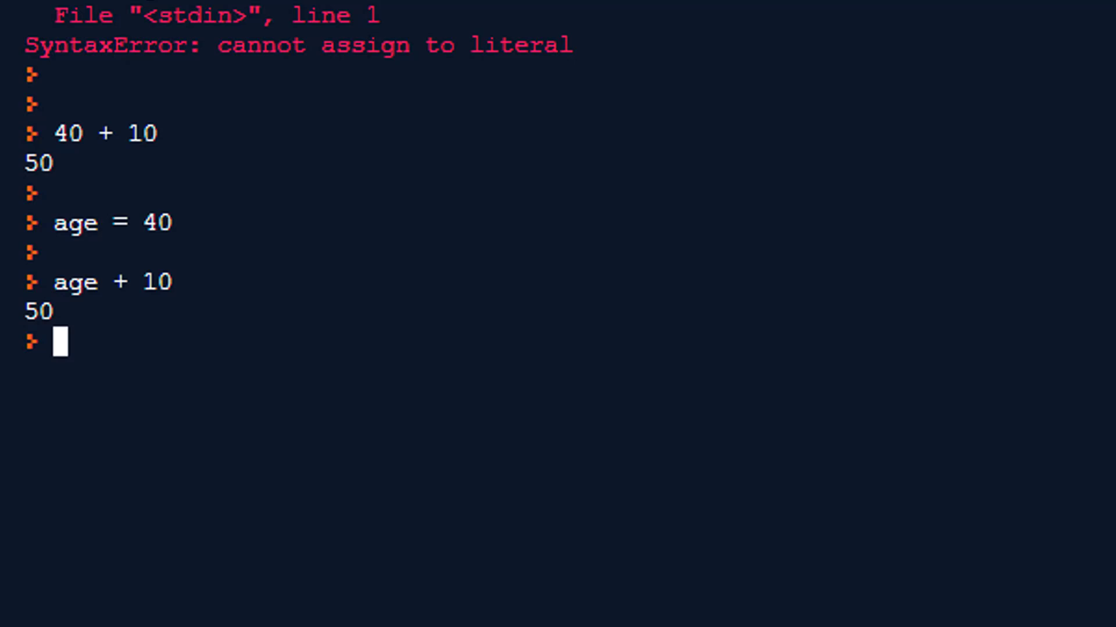
Begin typing age = ? at the next prompt
text(age =)
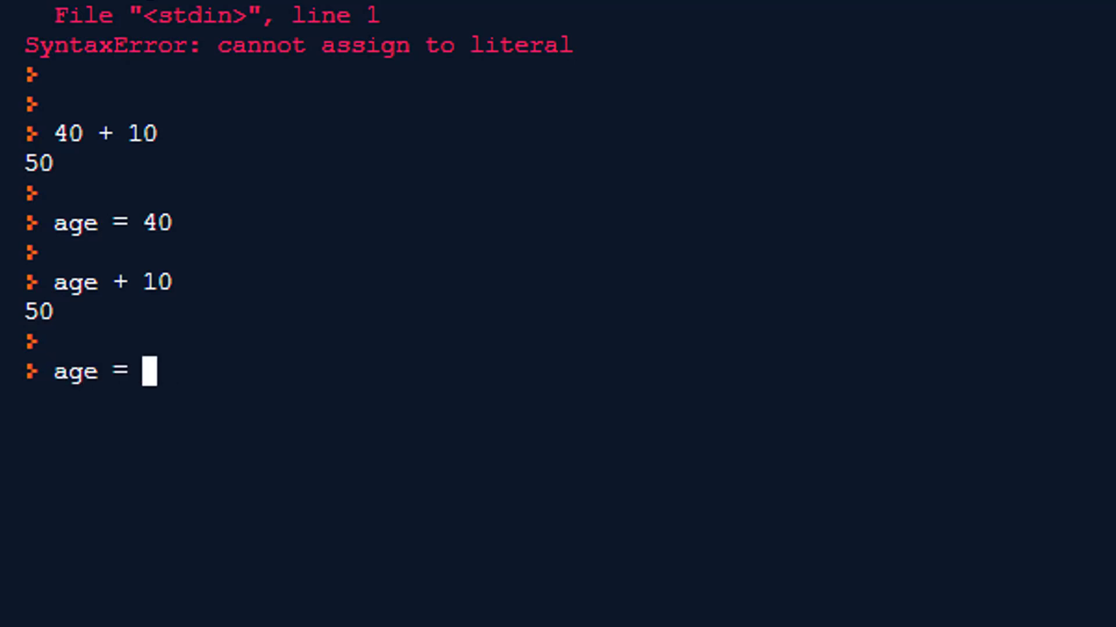
text(?)
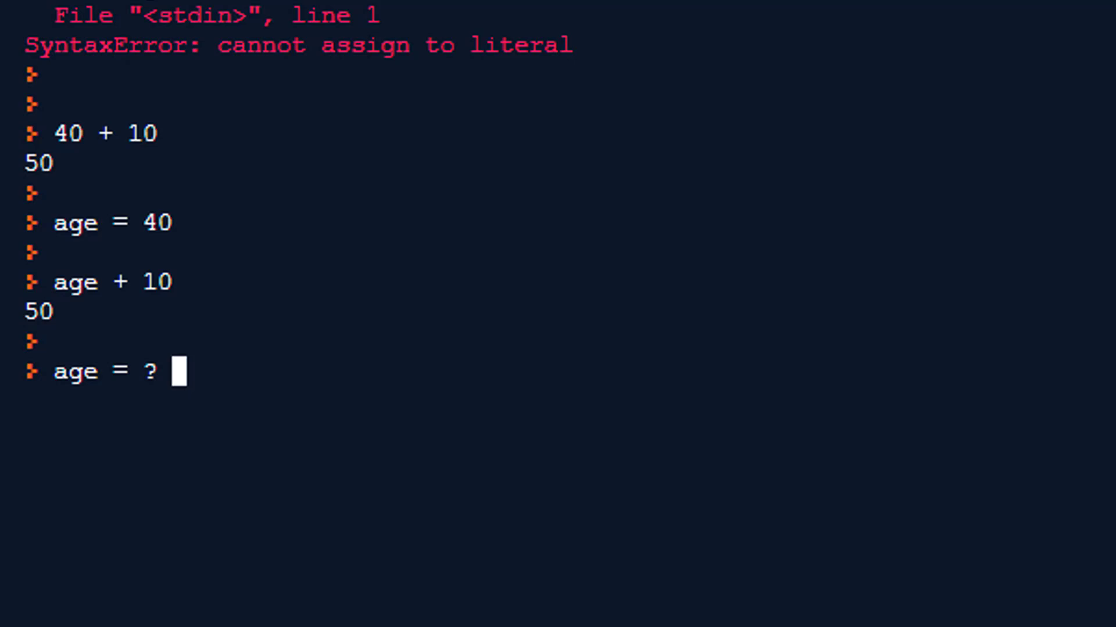